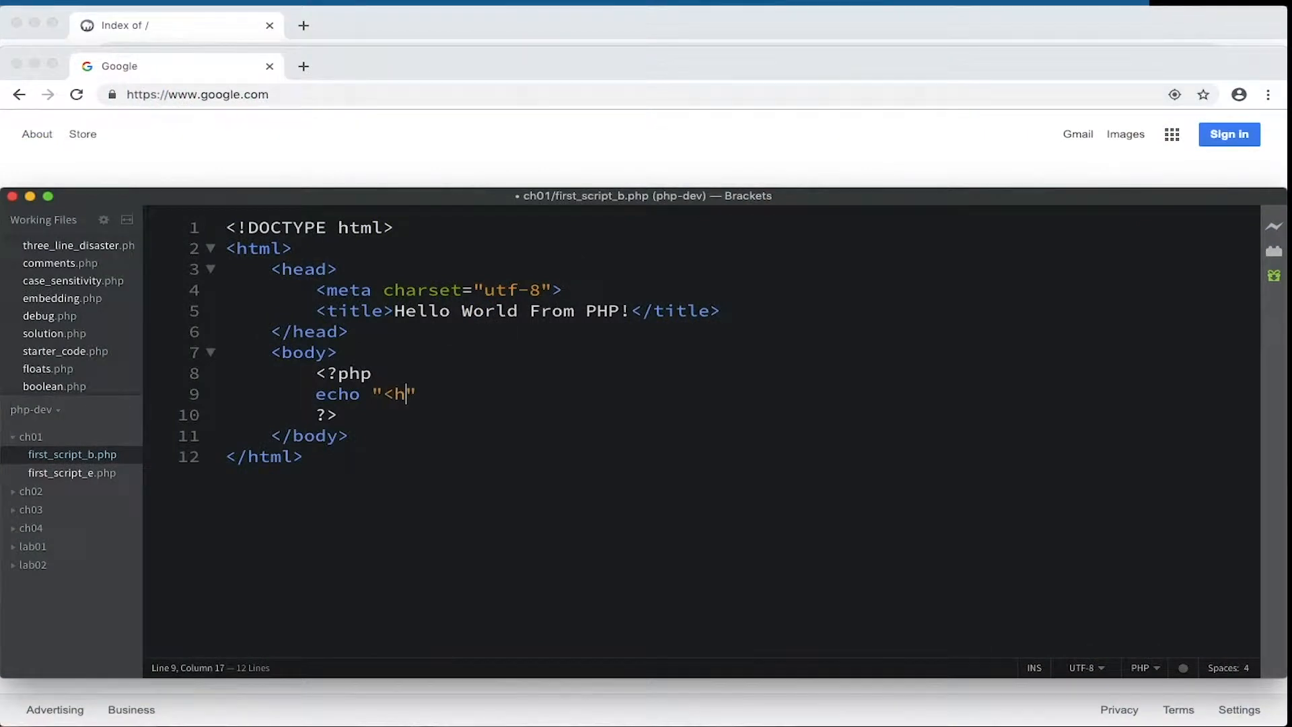
Echo a 'Hello World!' h1, a 'My name…' h2 and two paragraph lines in the PHP block.
type("1>")
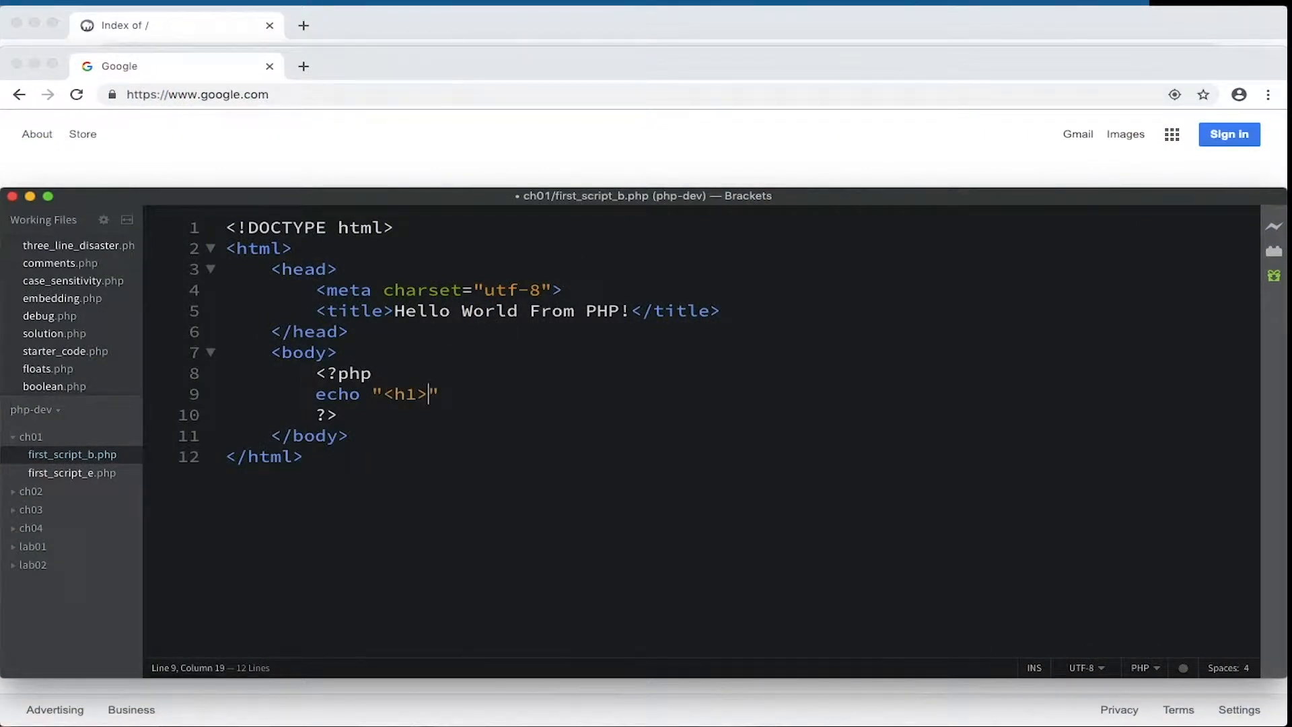
type("Hello")
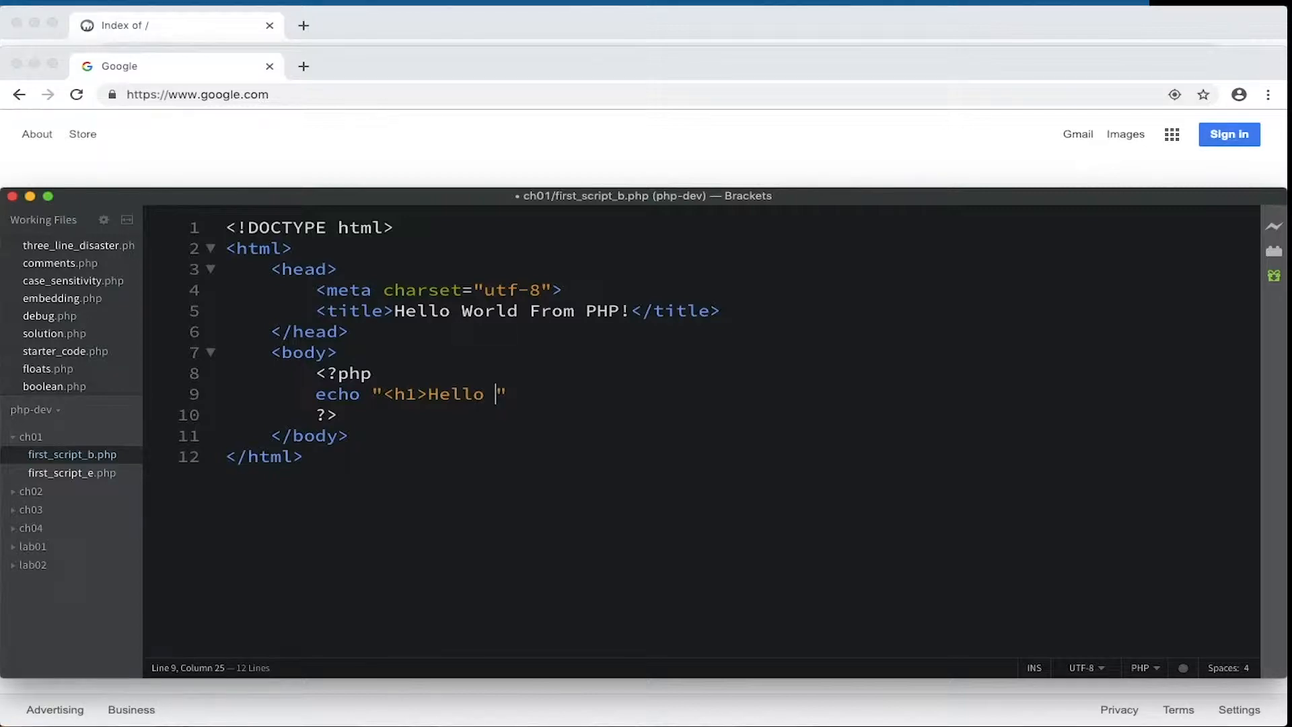
type("World!</h1")
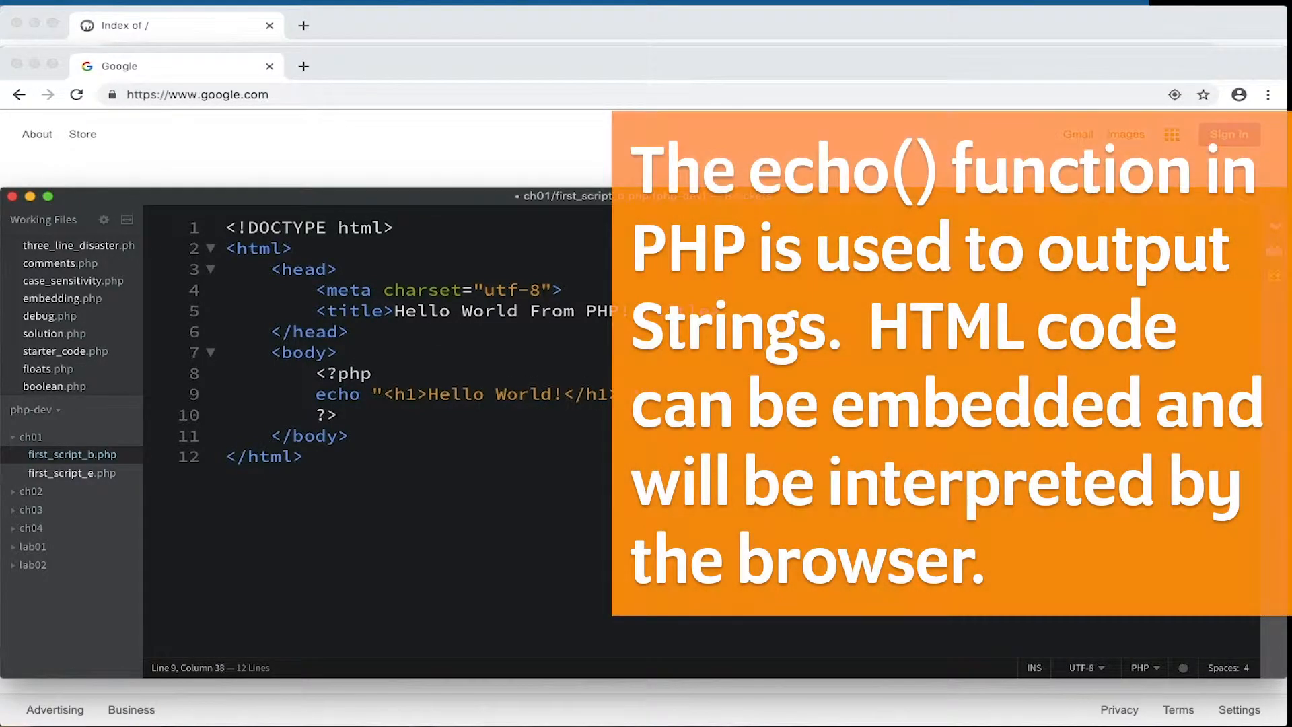
type("echo \"<h")
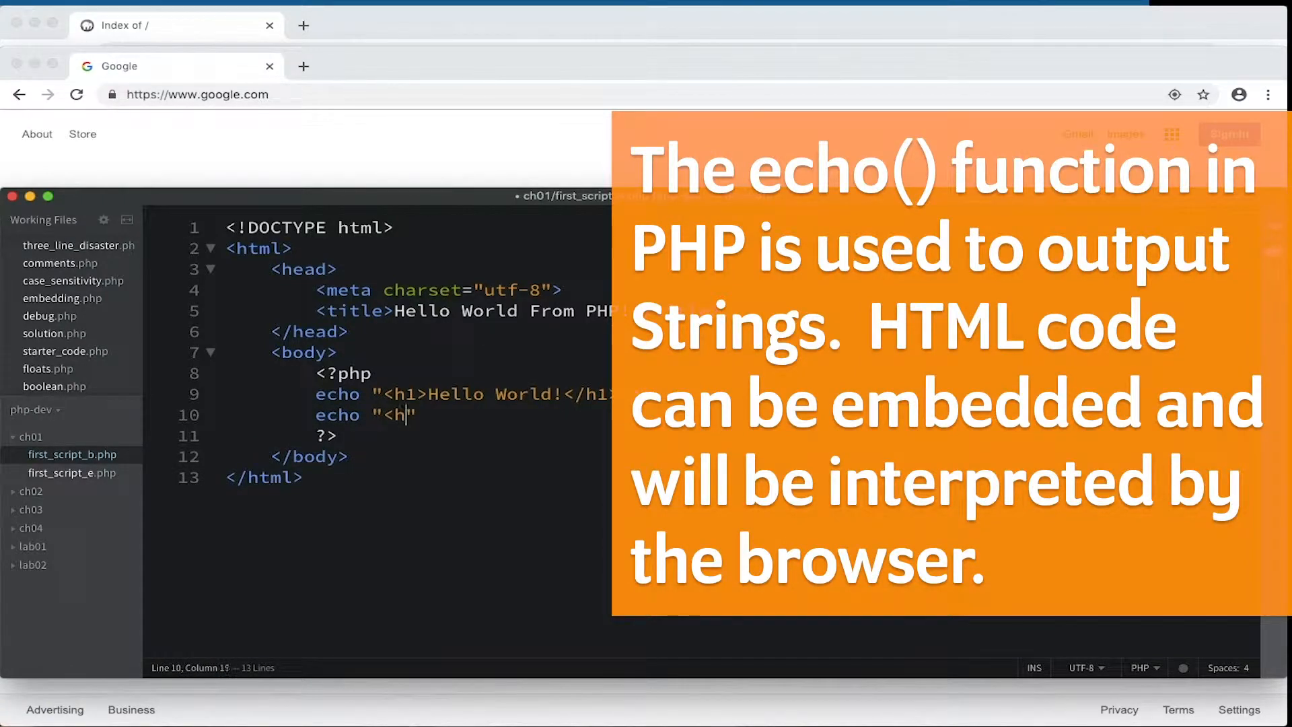
type("2>My an")
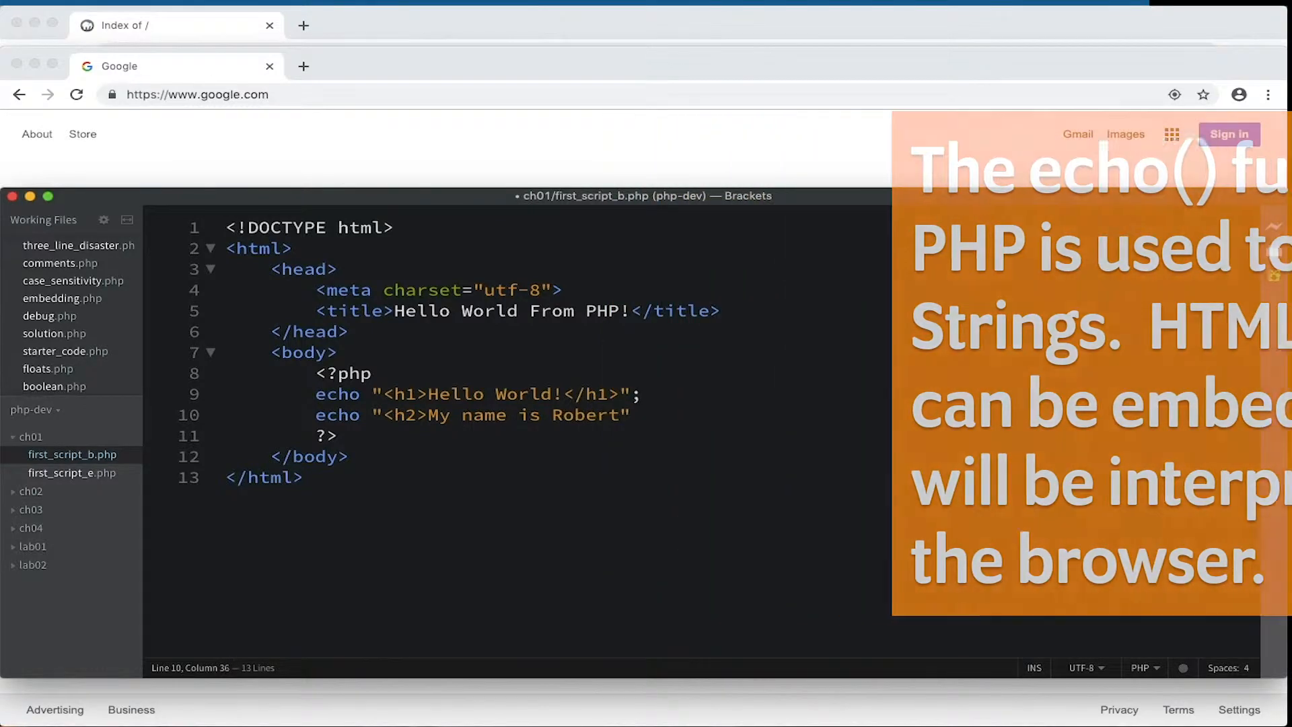
type("</h2>")
type("echo \"I can solve a Rubik's cube i")
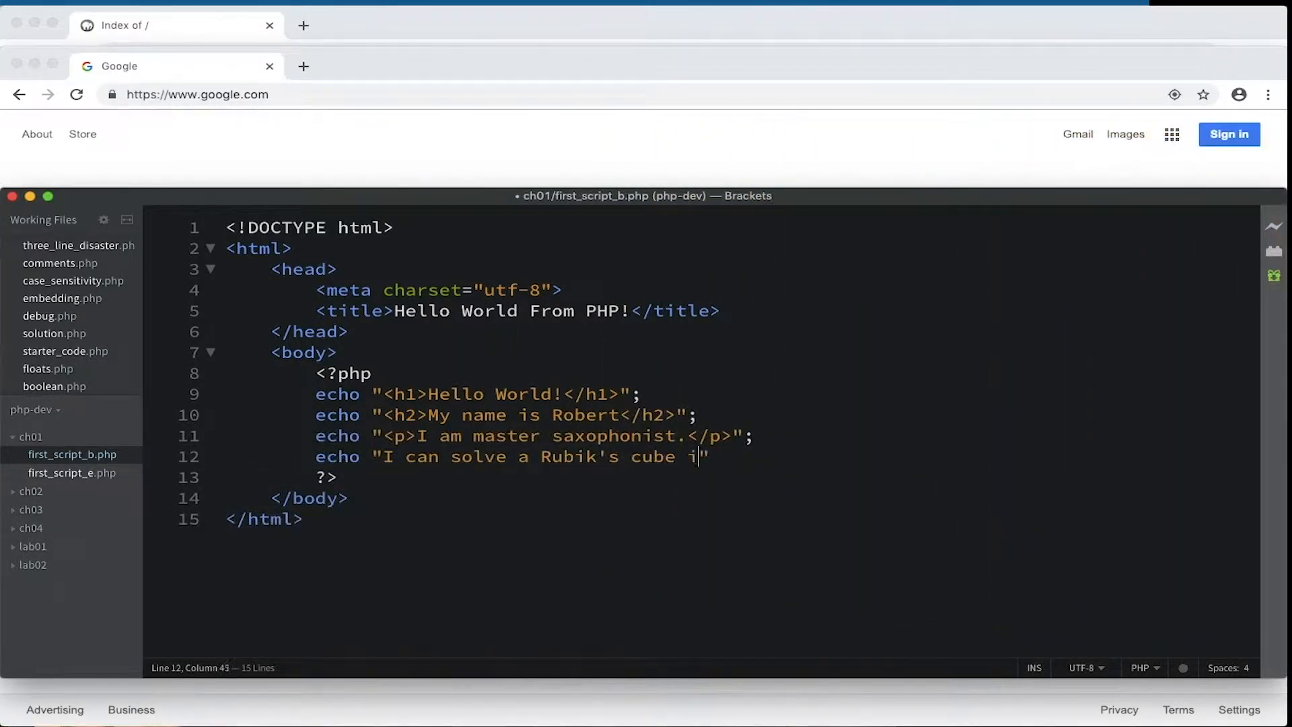
type("n 25 seconds.")
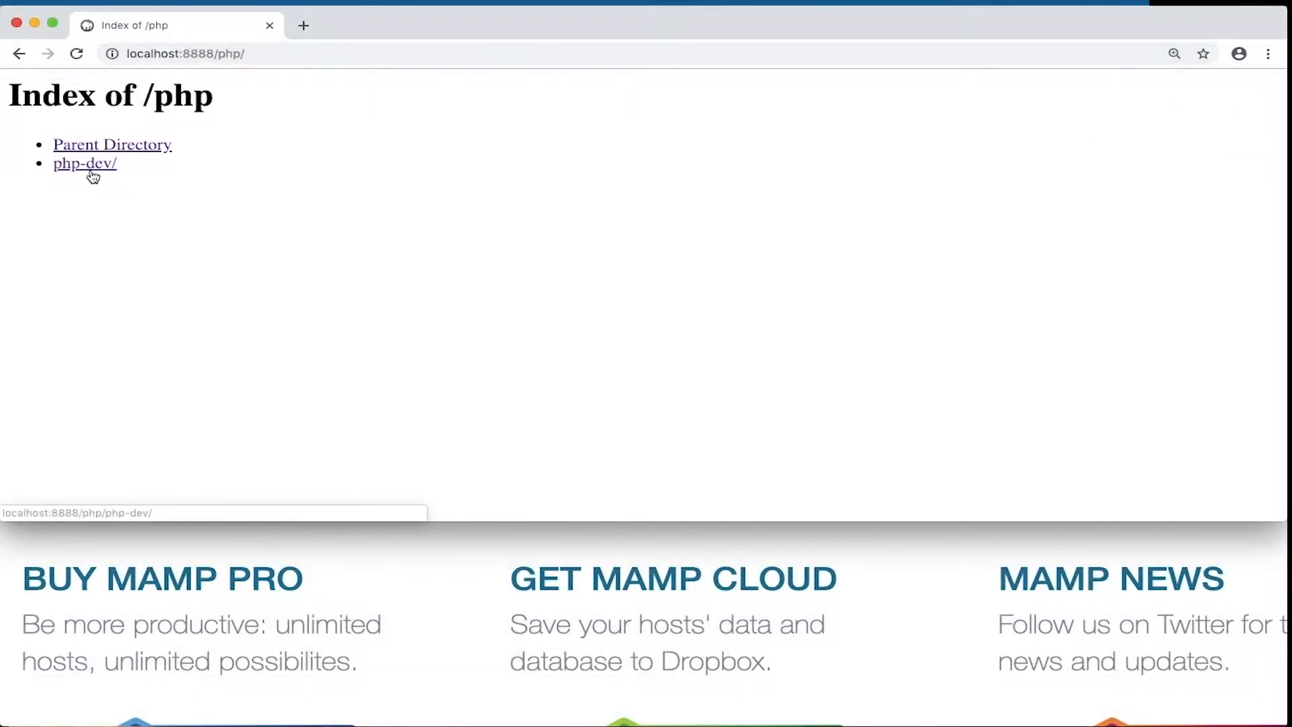
Browse localhost:8888 through php-dev/ch01 and load first_script_b.php.
left_click(85, 163)
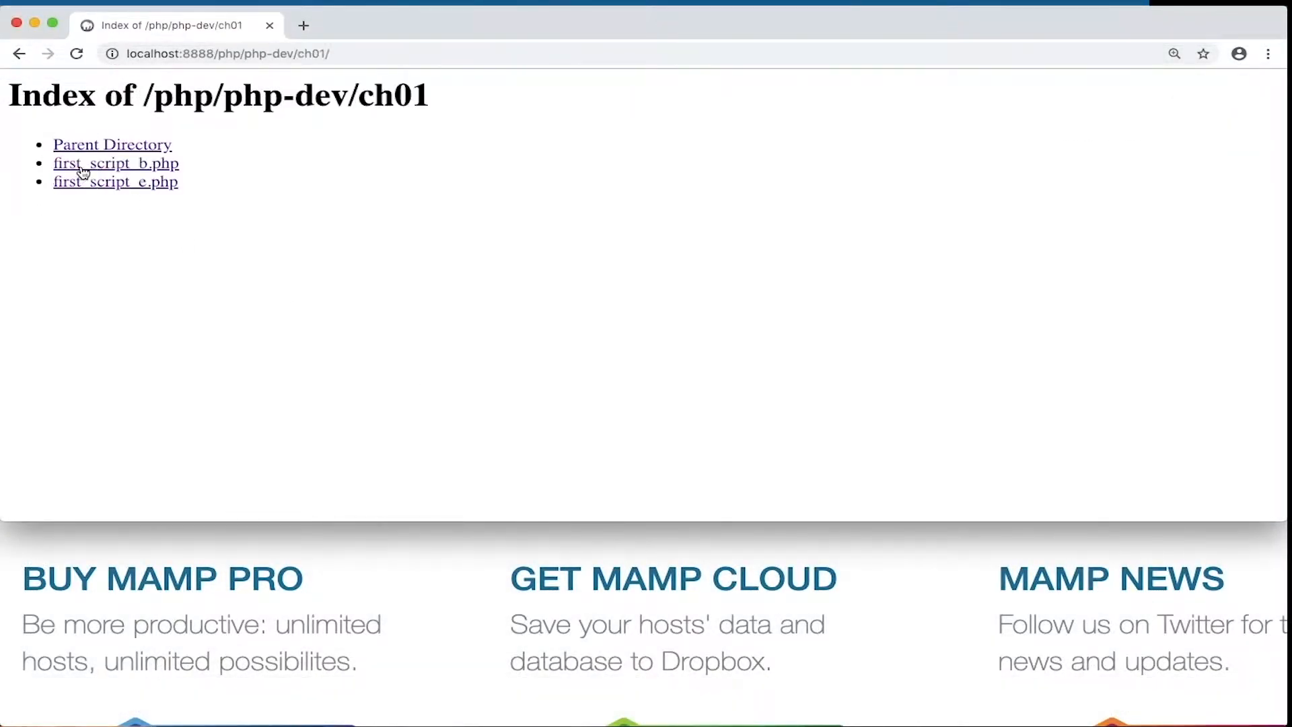
left_click(115, 162)
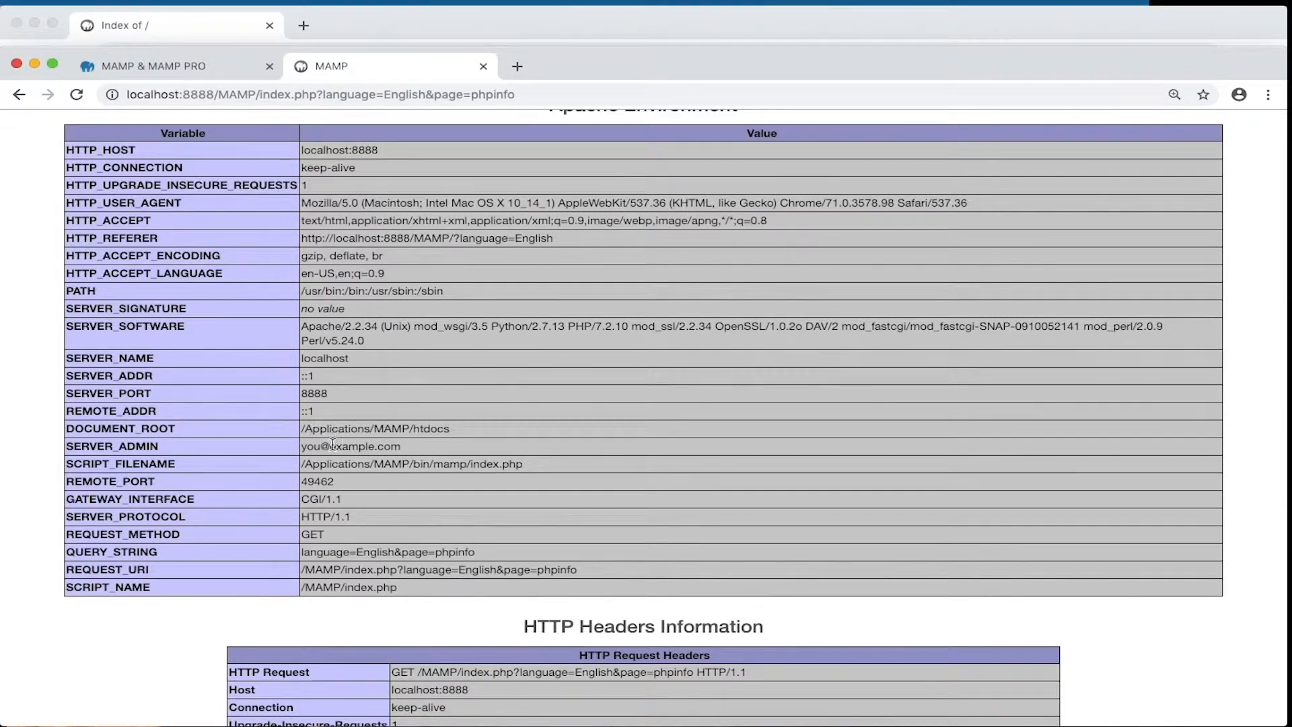
mouse_move(486, 439)
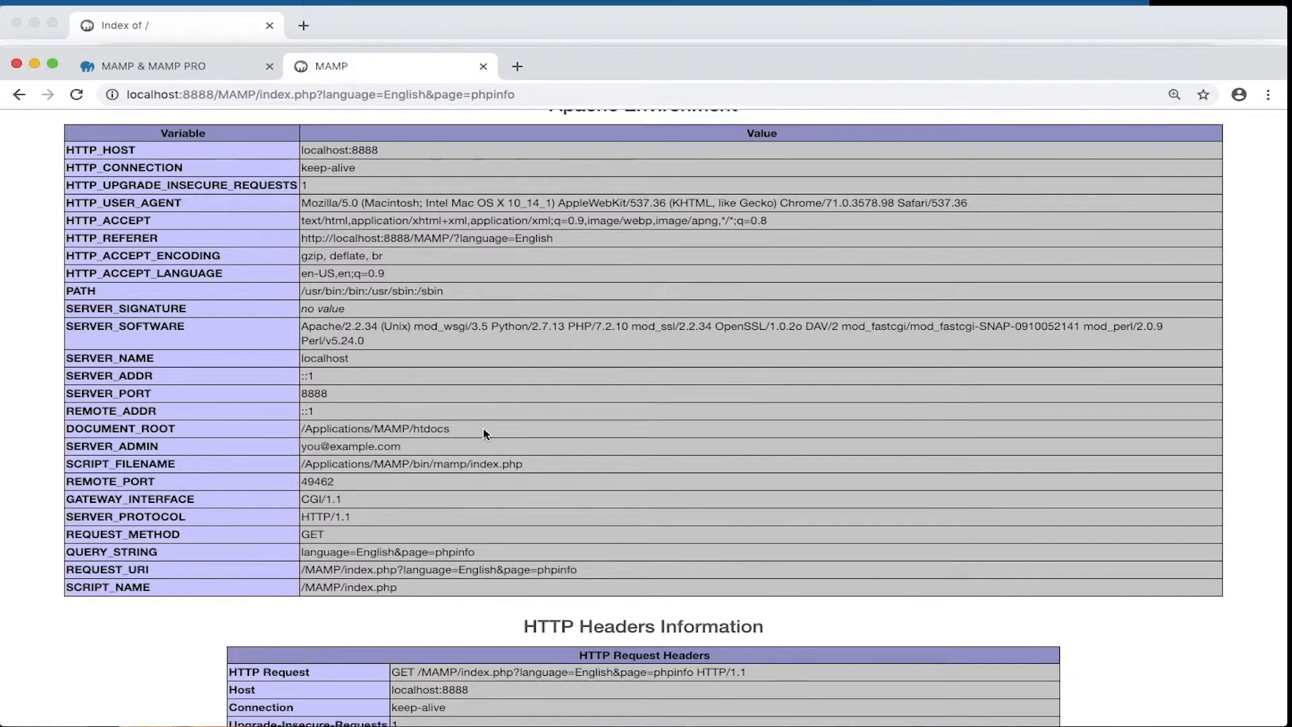
mouse_move(458, 433)
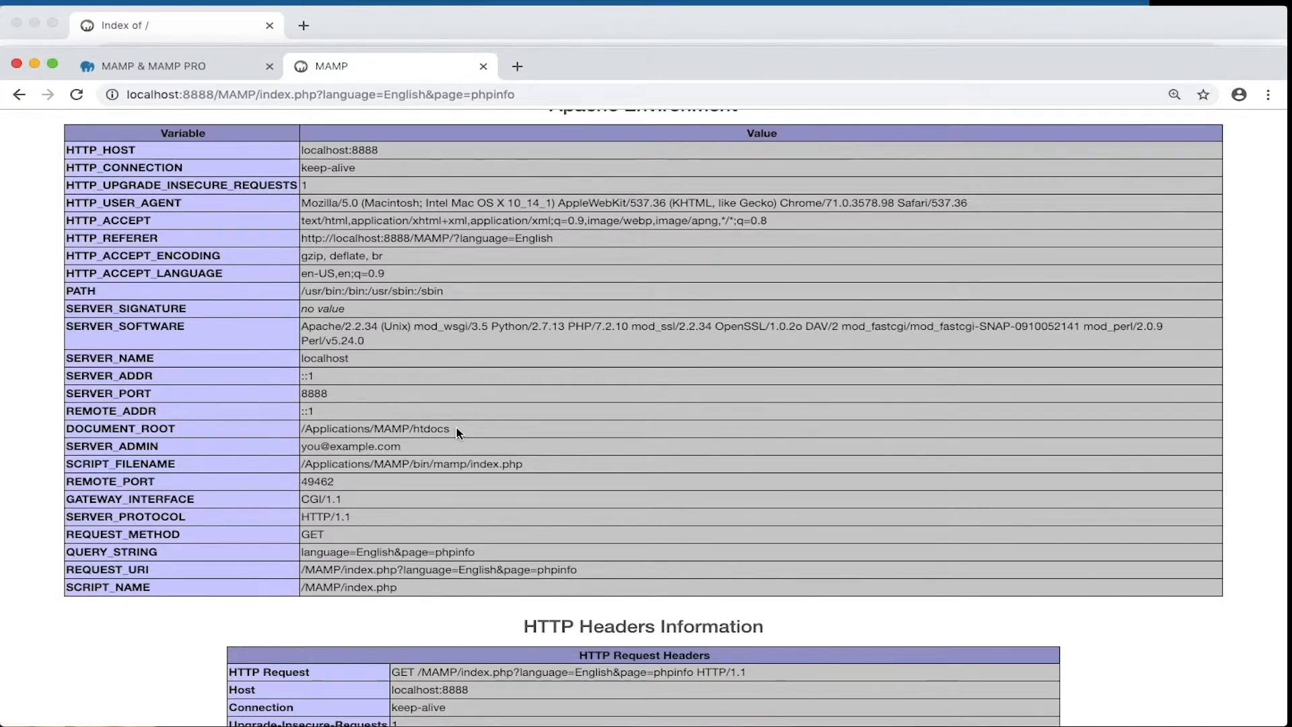
mouse_move(462, 437)
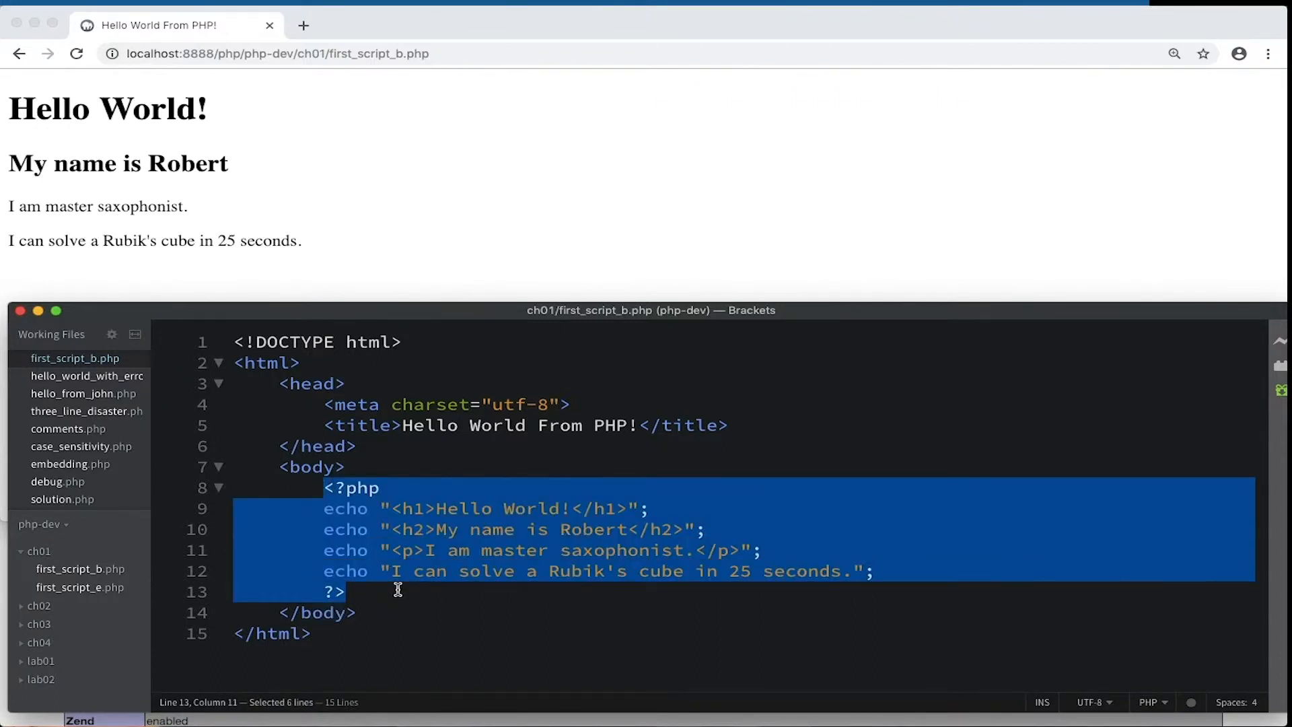
Delete the selected PHP block and its four echo lines from first_script_b.php.
key("Delete")
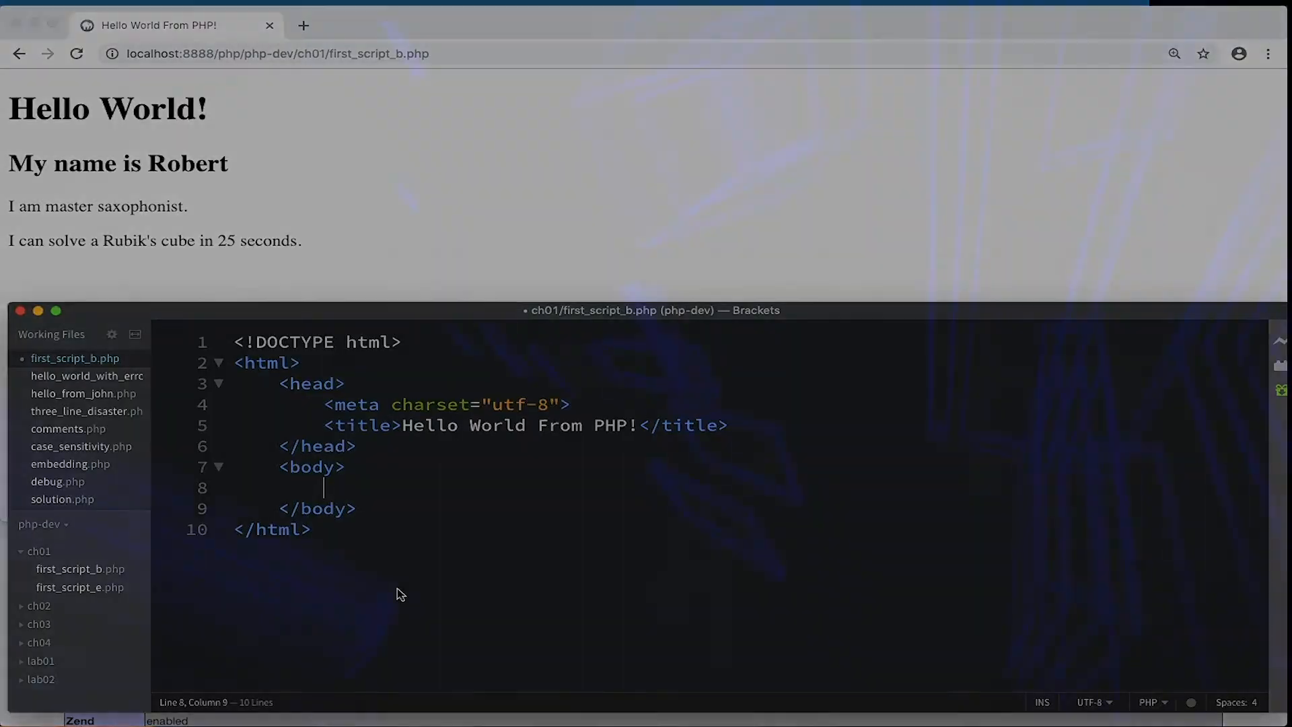